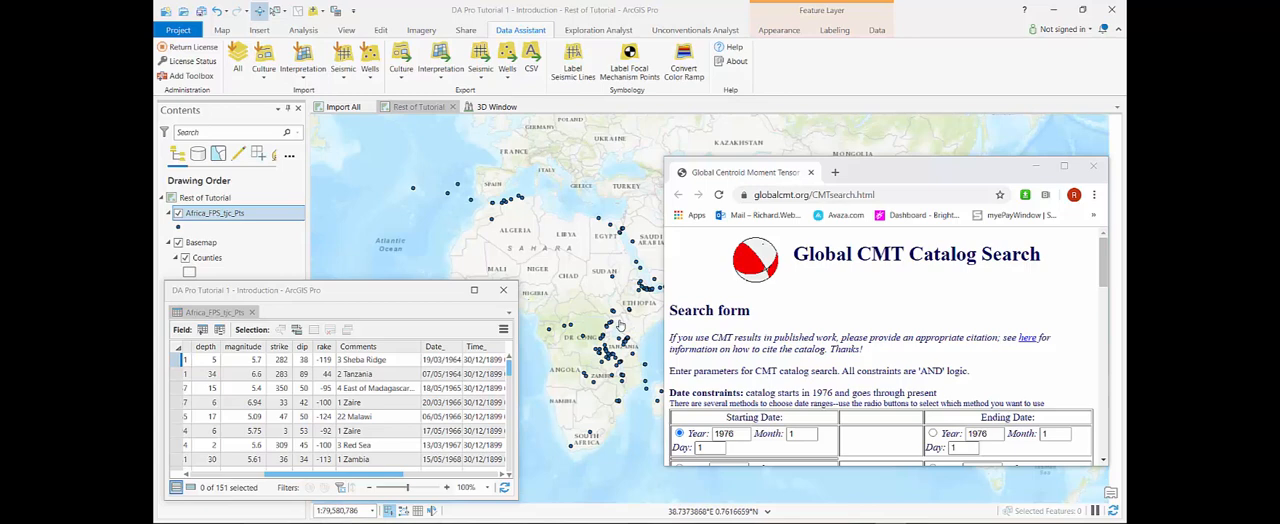
{"action": "mouse_move", "coordinate": [781, 302]}
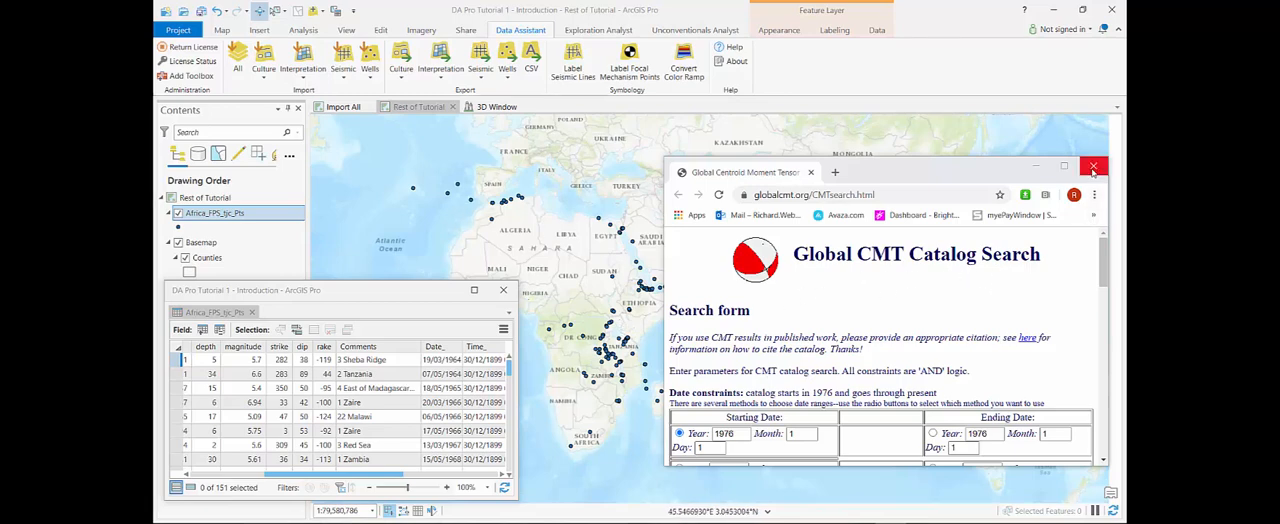
Close the globalcmt.org Chrome window to reveal the Africa earthquake map and table
{"action": "left_click", "coordinate": [1093, 166]}
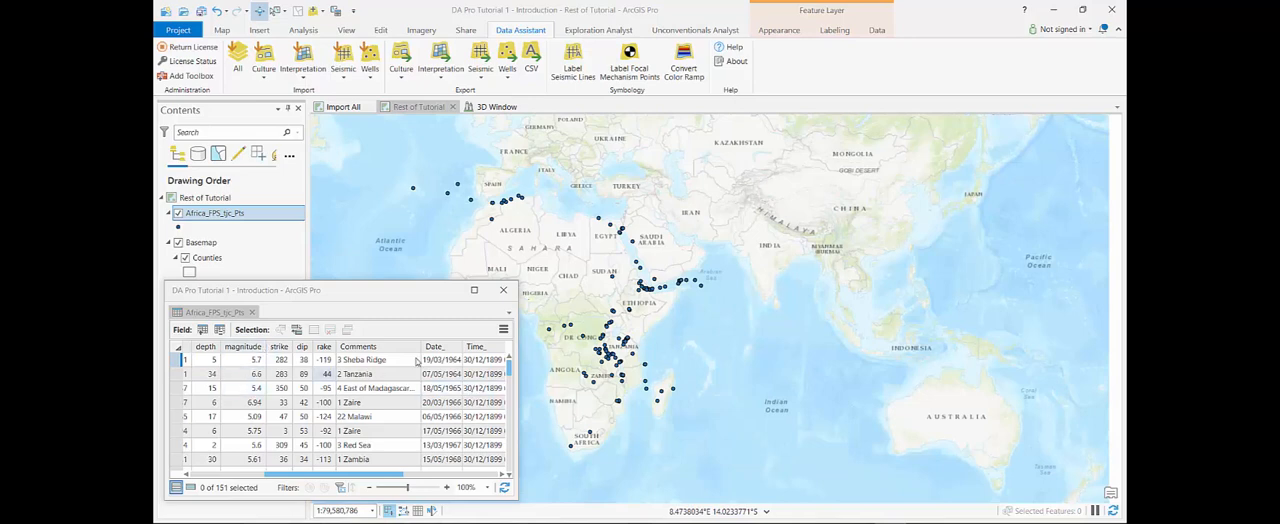
{"action": "mouse_move", "coordinate": [630, 88]}
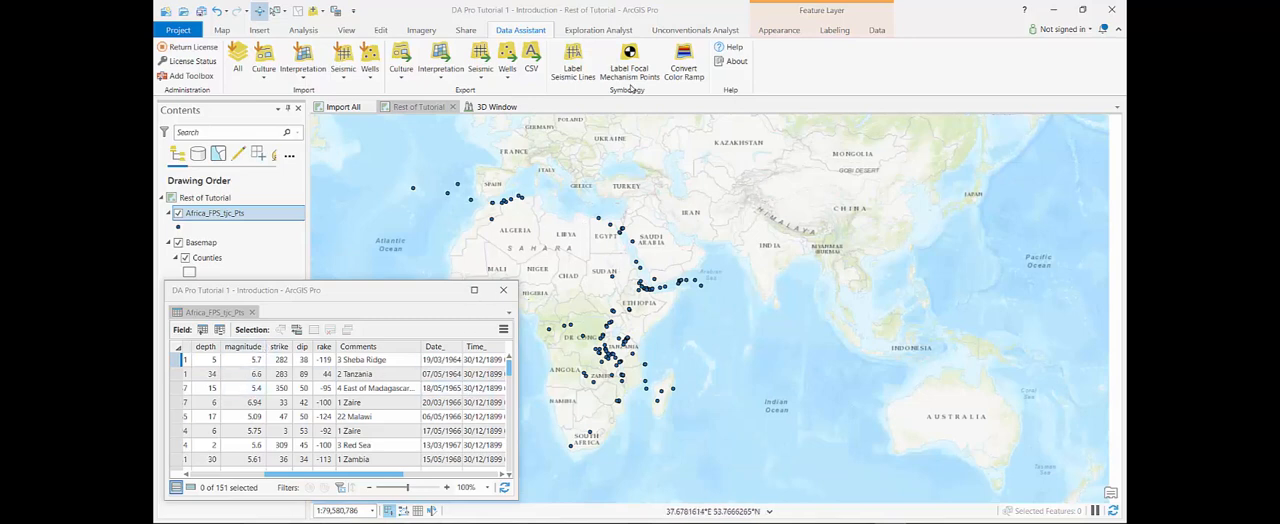
{"action": "mouse_move", "coordinate": [629, 60]}
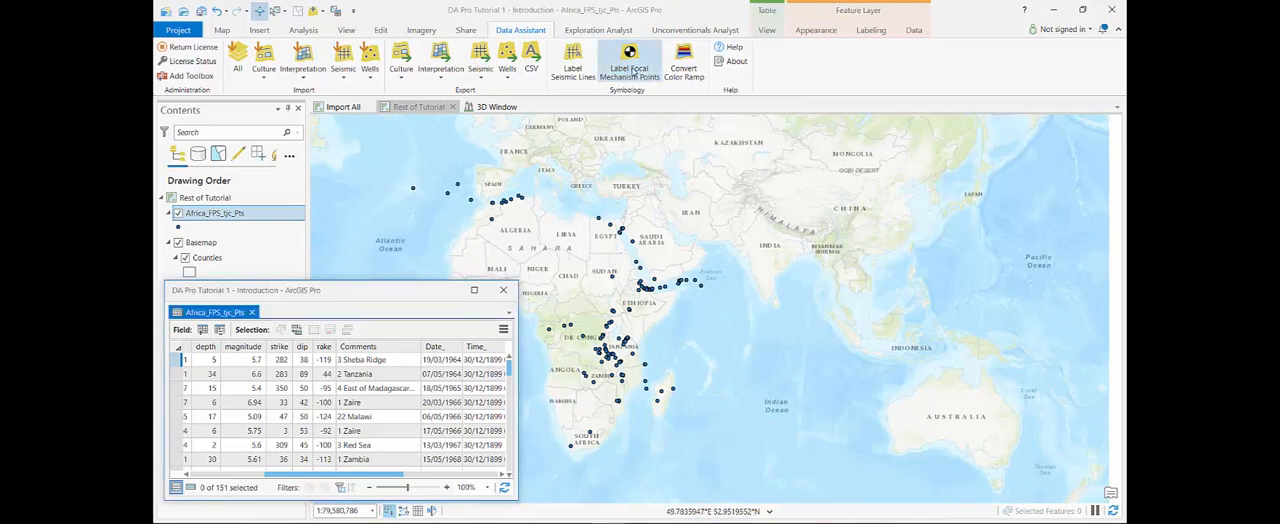
Target Africa_FPS_tjc_Pts in Label Focal Mechanism Points, labelling by the Comments field
{"action": "left_click", "coordinate": [629, 57]}
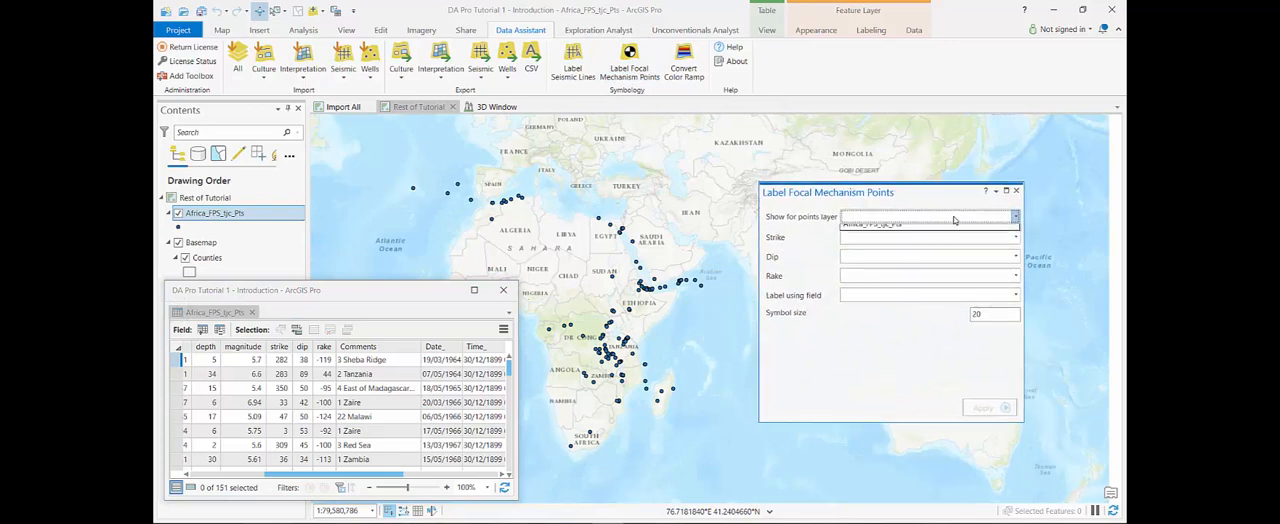
{"action": "left_click", "coordinate": [1012, 217]}
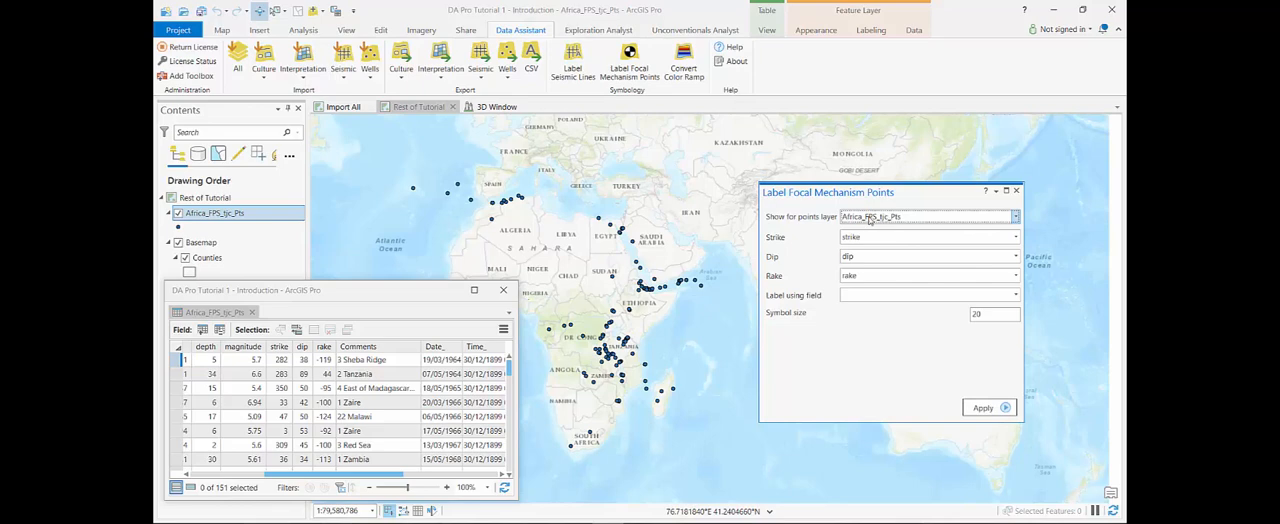
{"action": "mouse_move", "coordinate": [864, 245]}
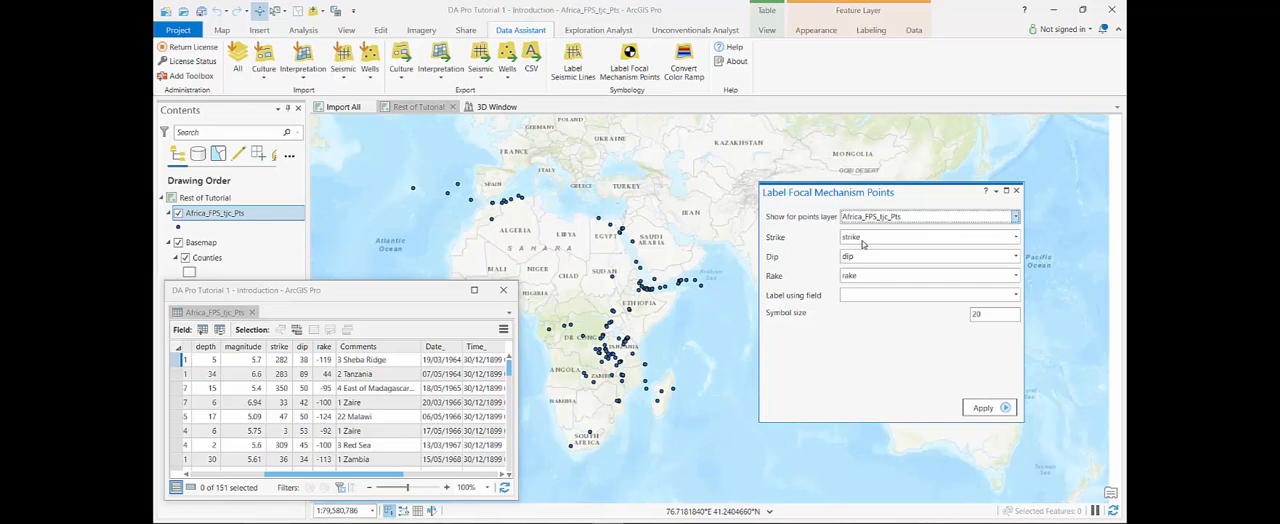
{"action": "mouse_move", "coordinate": [862, 280]}
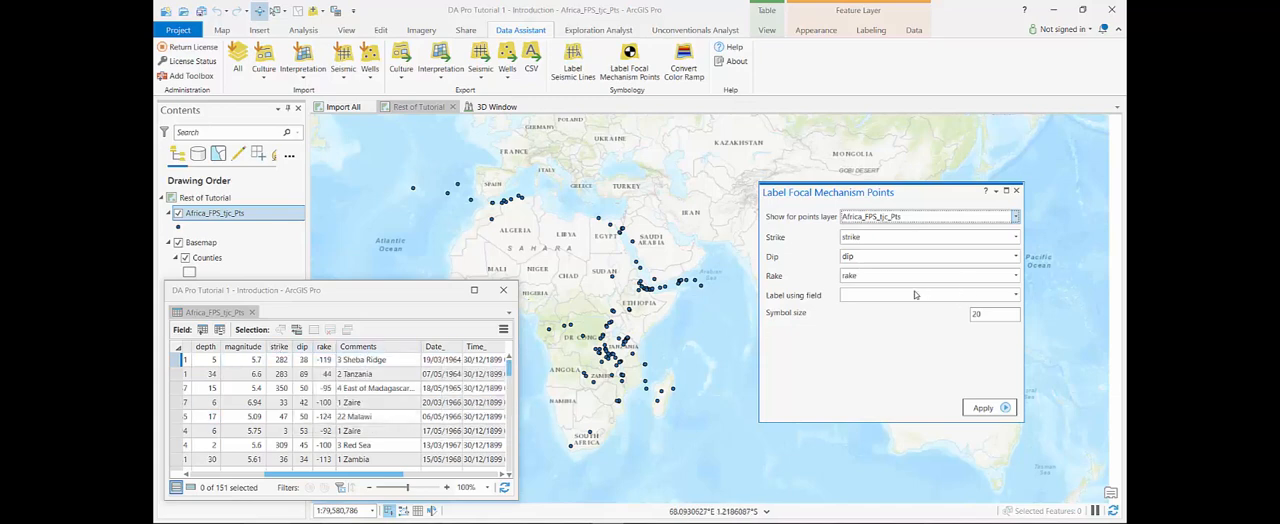
{"action": "left_click", "coordinate": [1014, 294]}
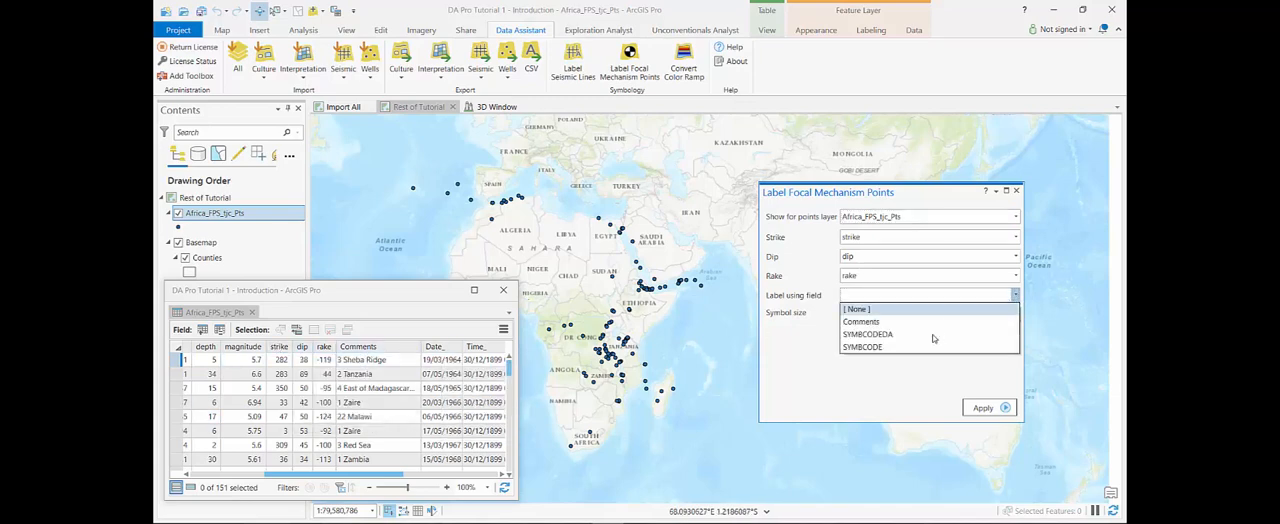
{"action": "left_click", "coordinate": [861, 321]}
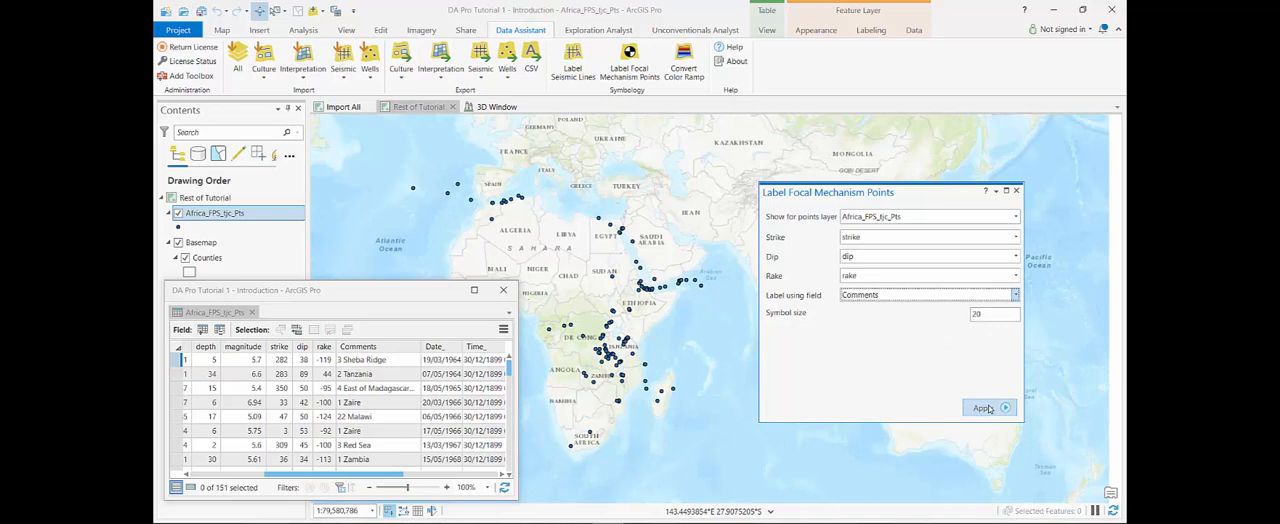
Apply the focal mechanism symbols and close the earthquake attribute table
{"action": "left_click", "coordinate": [983, 407]}
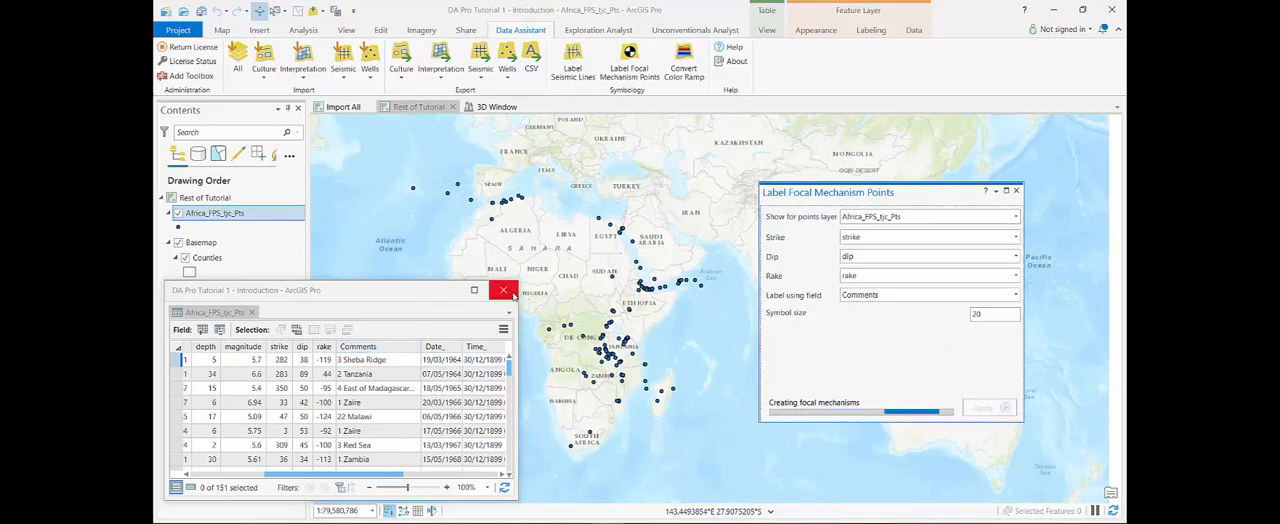
{"action": "left_click", "coordinate": [503, 290]}
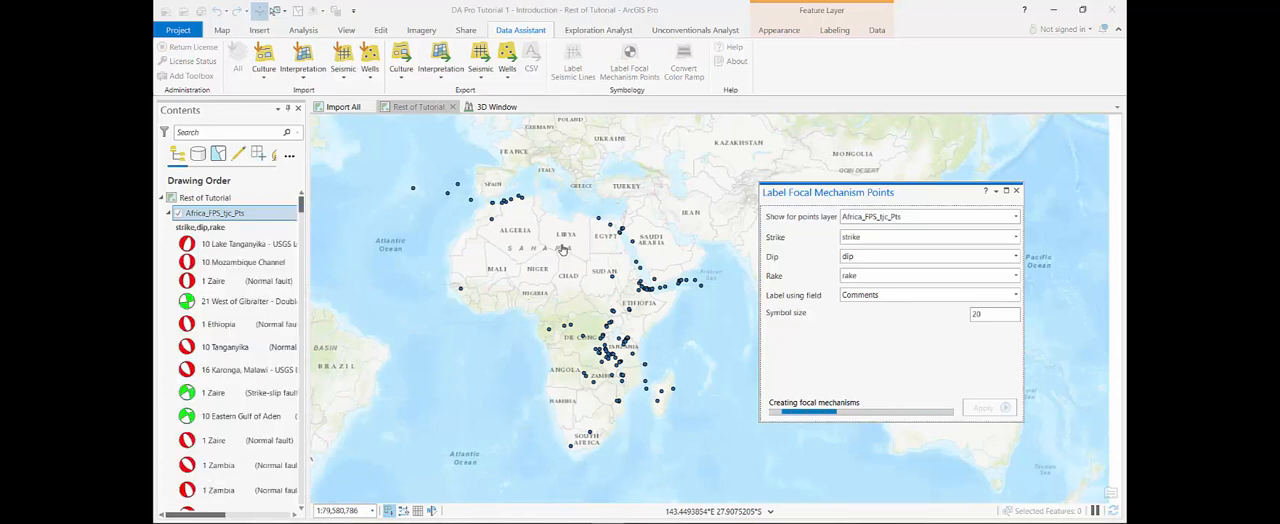
{"action": "left_click", "coordinate": [983, 407]}
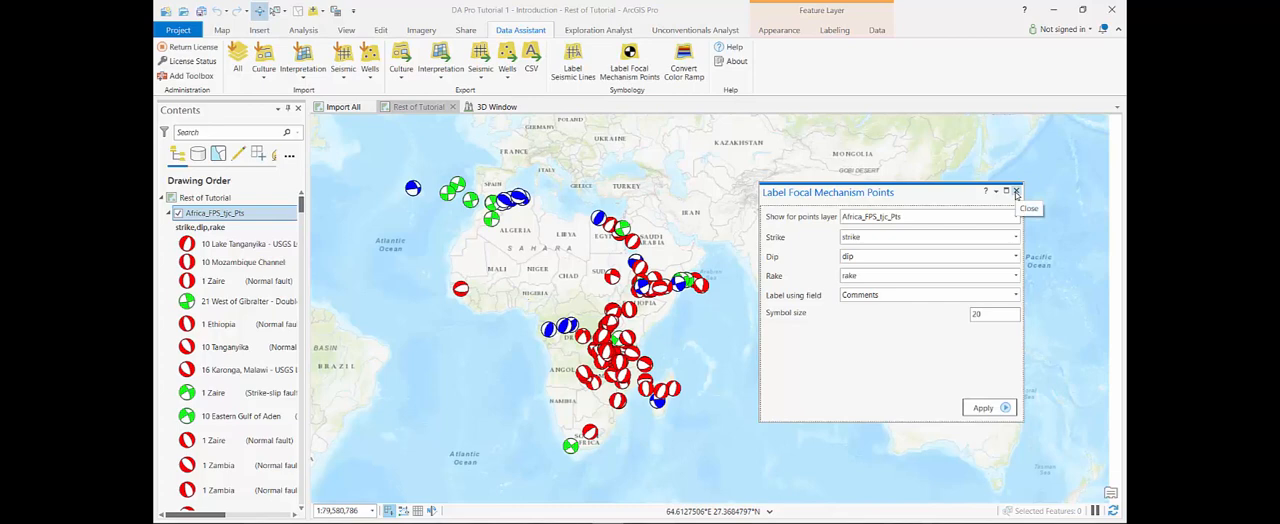
Close the Label Focal Mechanism Points pane to leave the beach-ball map unobstructed
{"action": "left_click", "coordinate": [1017, 192]}
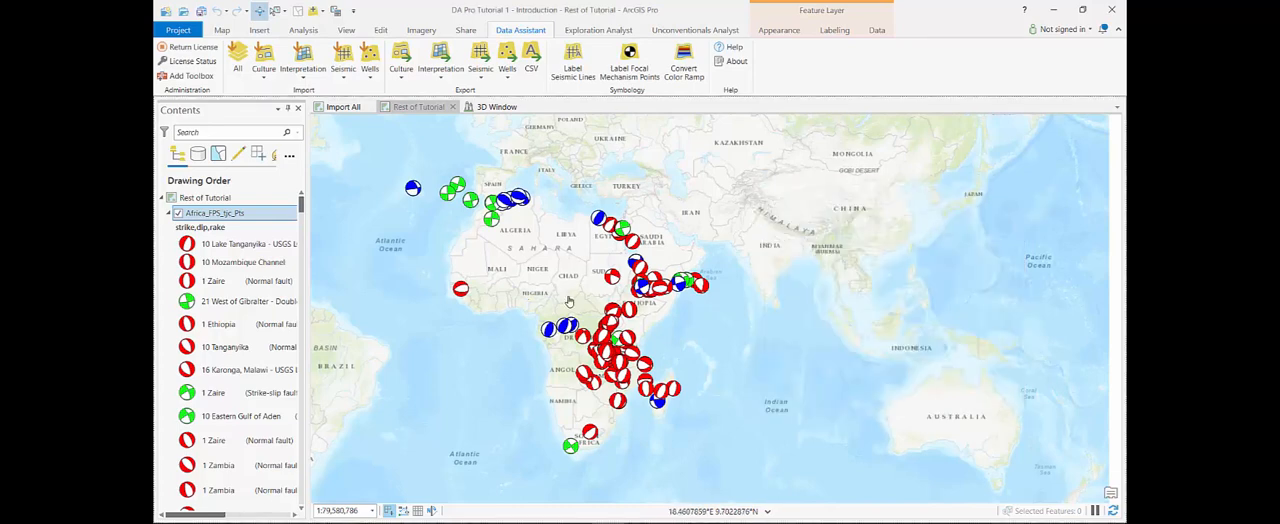
{"action": "mouse_move", "coordinate": [599, 438]}
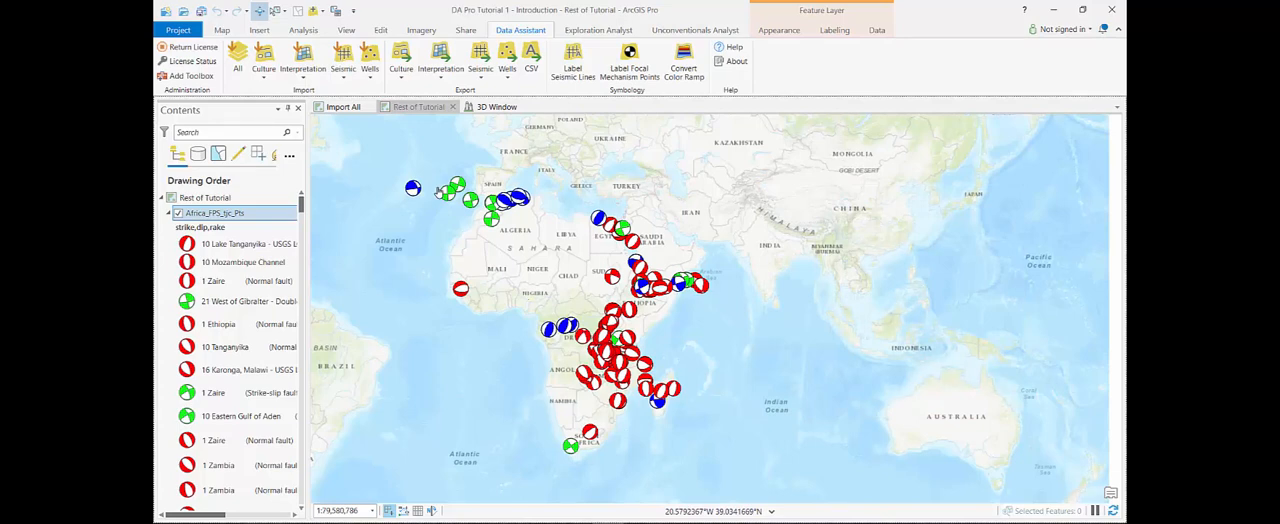
{"action": "mouse_move", "coordinate": [624, 331]}
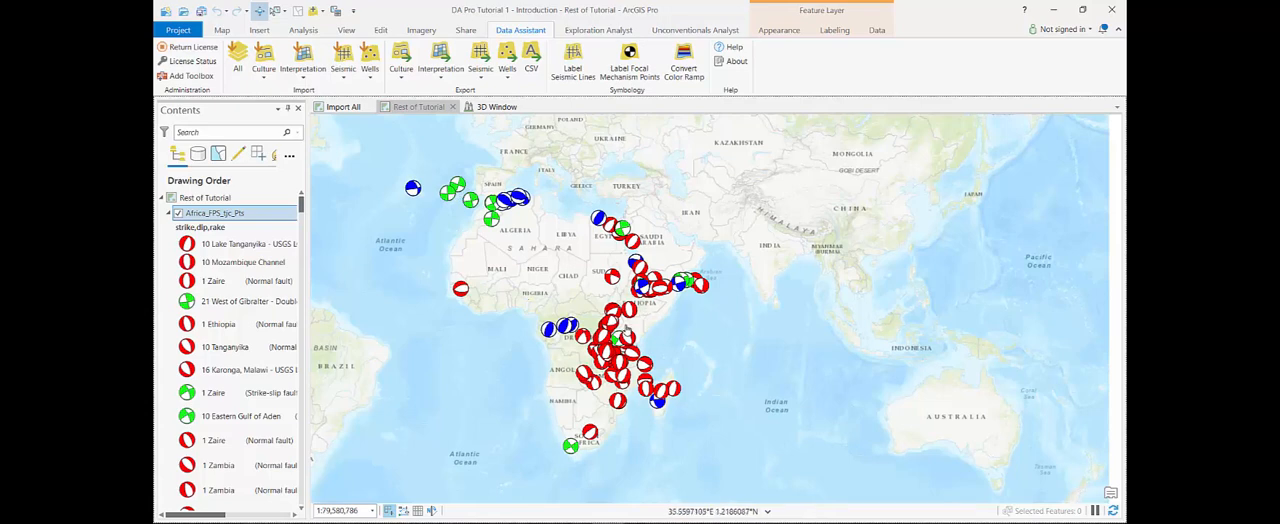
{"action": "mouse_move", "coordinate": [497, 230]}
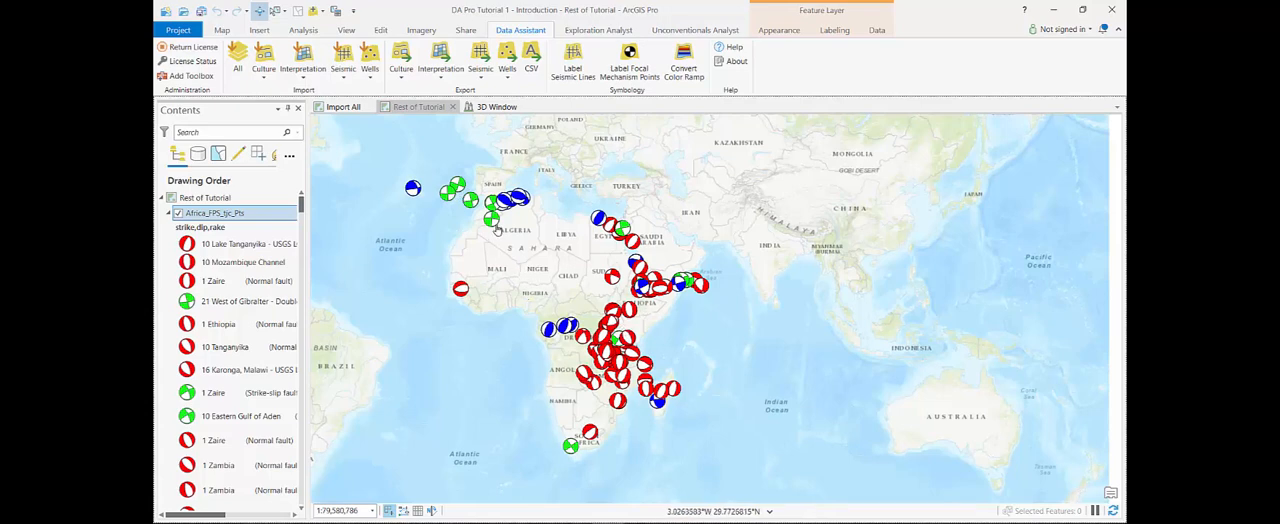